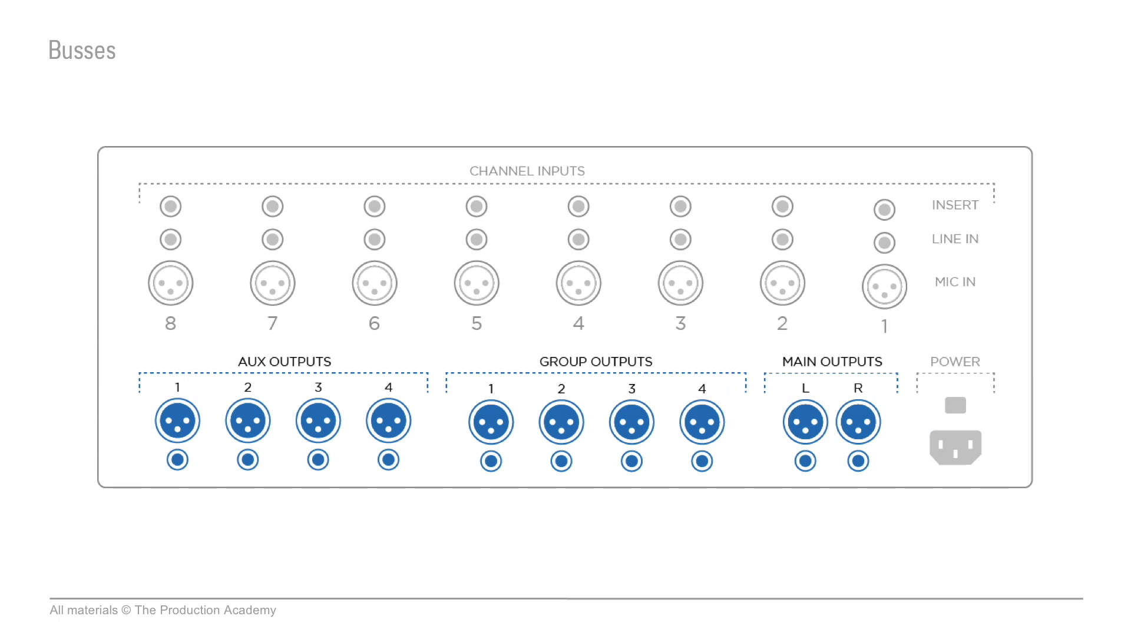
{"action": "left_click", "coordinate": [591, 361]}
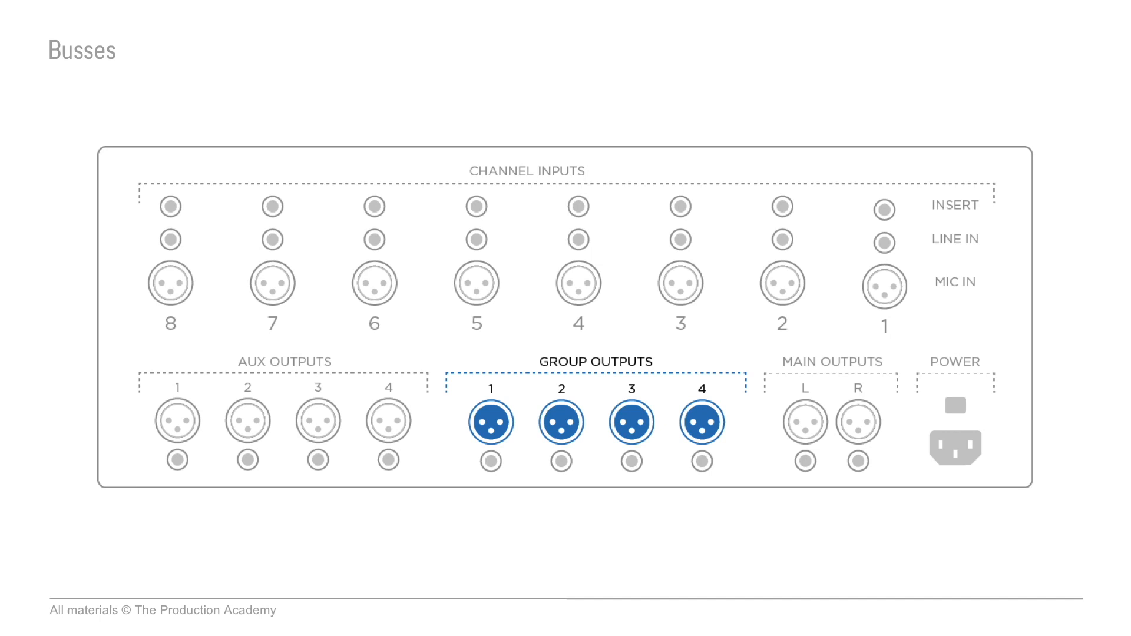